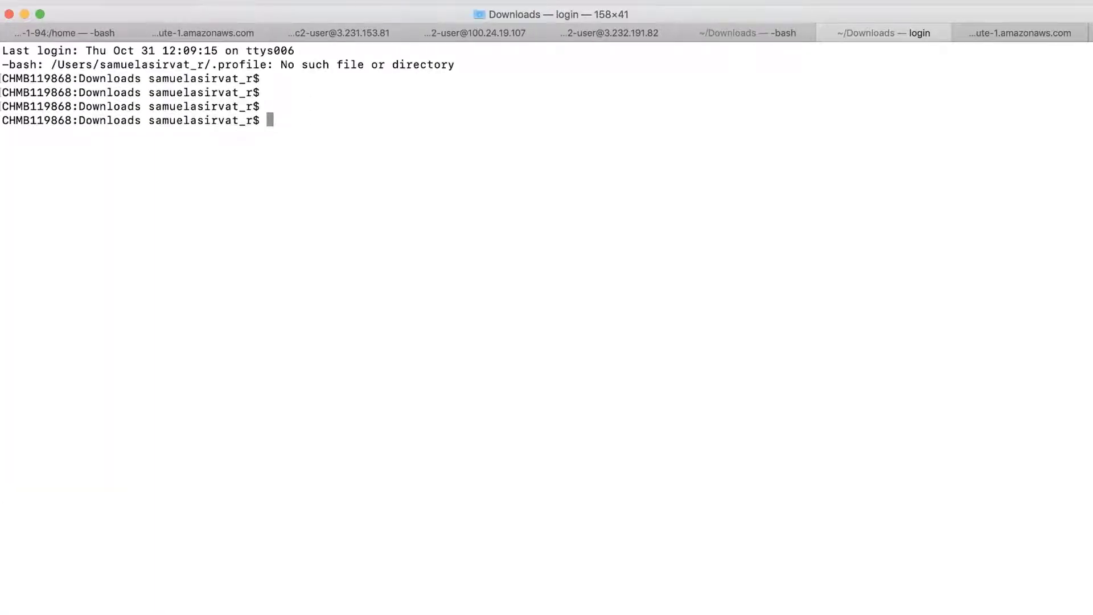
Enter 'aws kinesis create-stream --stream-name Foo' to create the single-shard stream Foo.
{"action": "type", "text": "aws"}
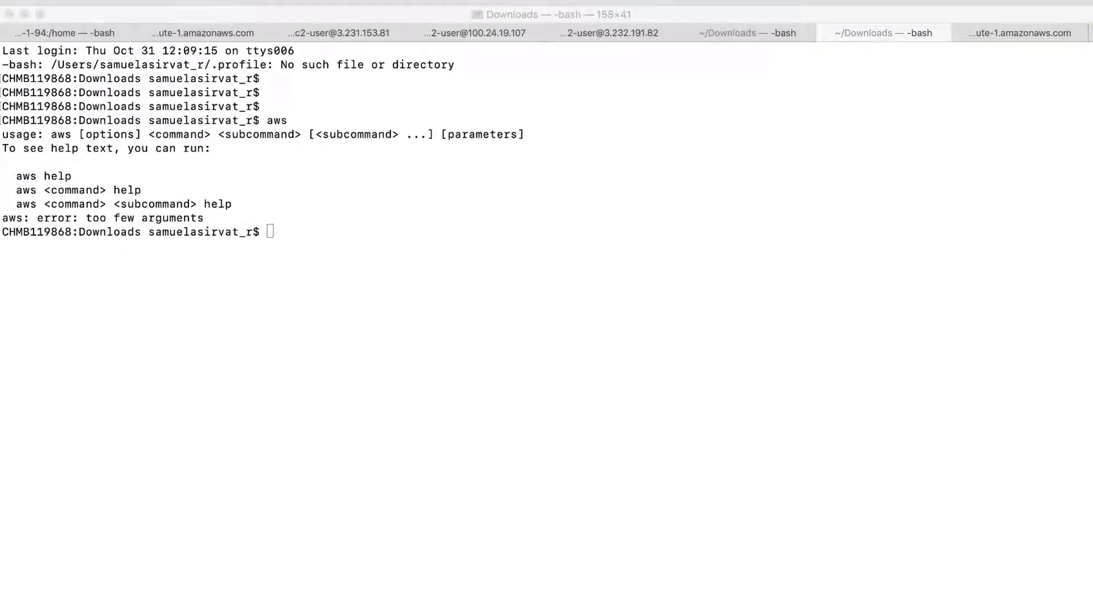
{"action": "type", "text": "aws kinesis create-stream --stream-name"}
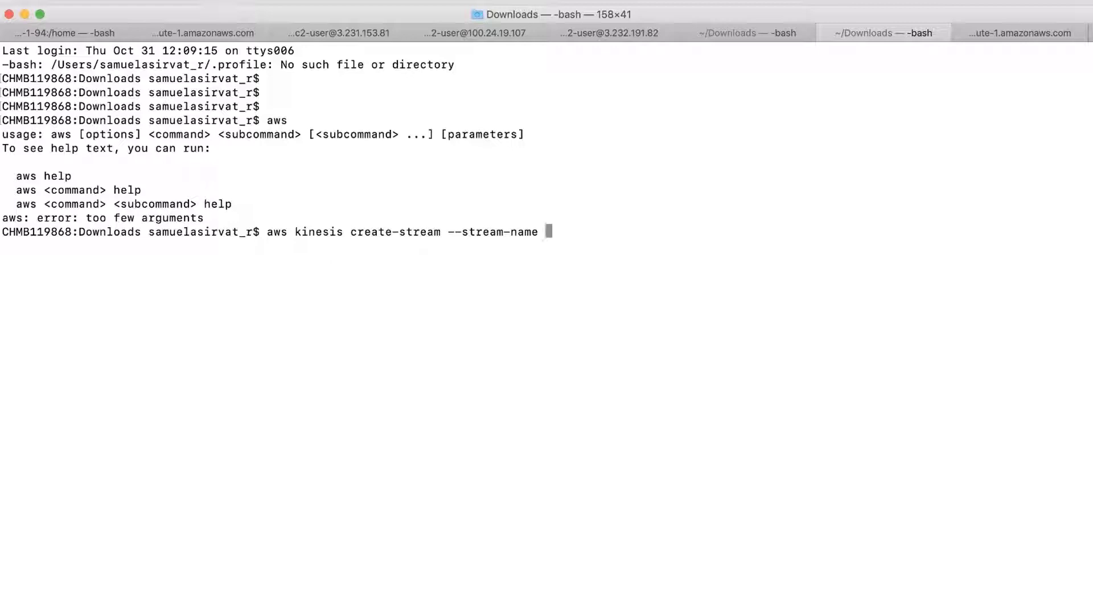
{"action": "type", "text": "F"}
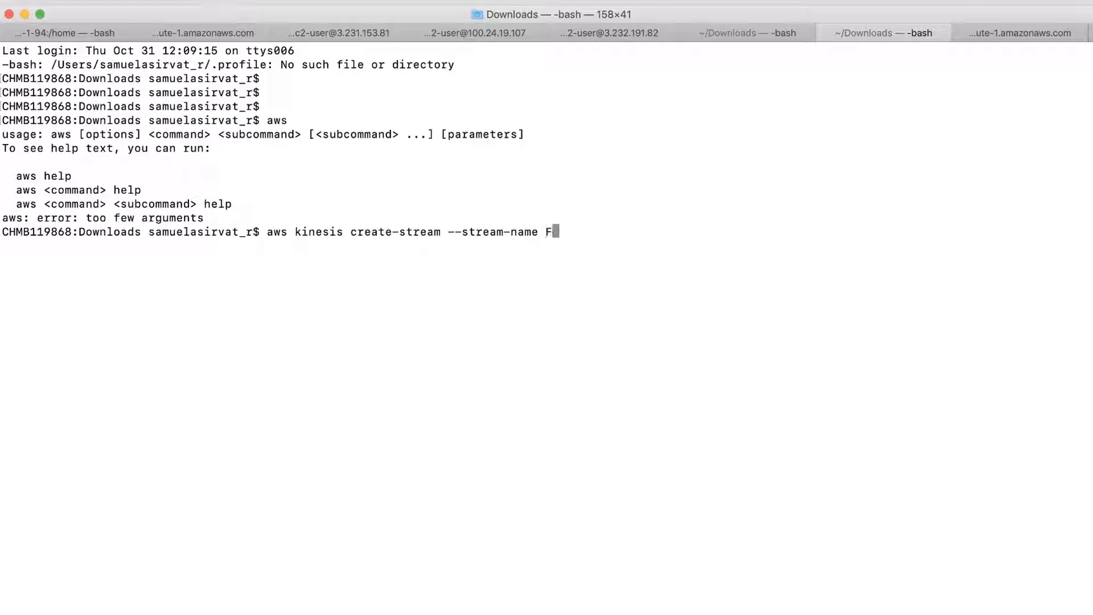
{"action": "type", "text": "oo"}
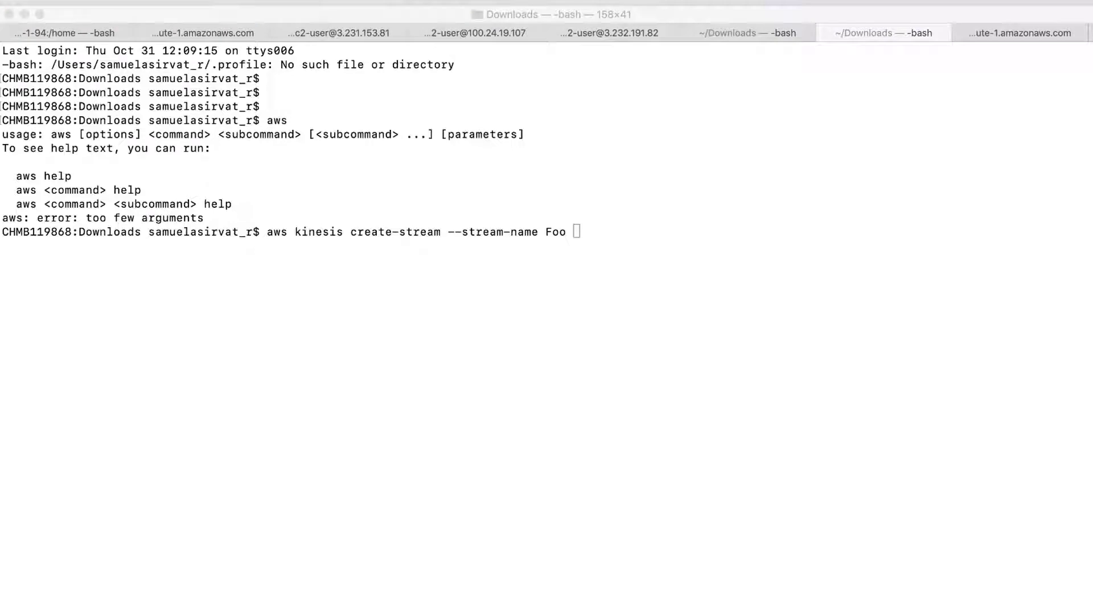
{"action": "mouse_move", "coordinate": [882, 427]}
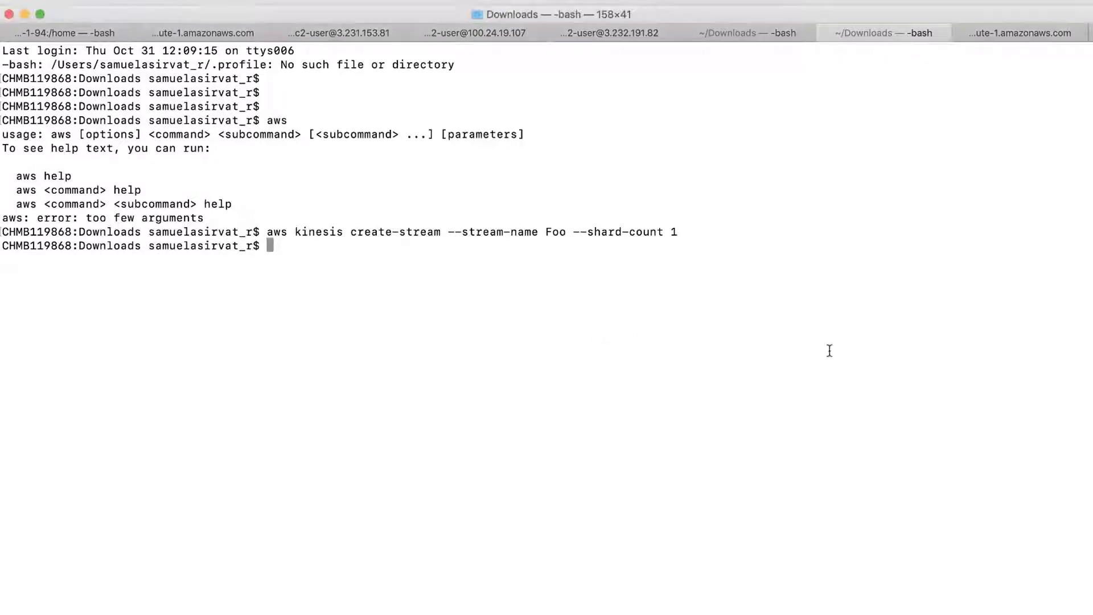
Run describe-stream and list-streams for Foo, highlighting its ACTIVE status and name.
{"action": "type", "text": "aws kinesis describe-stream --stream-name Foo"}
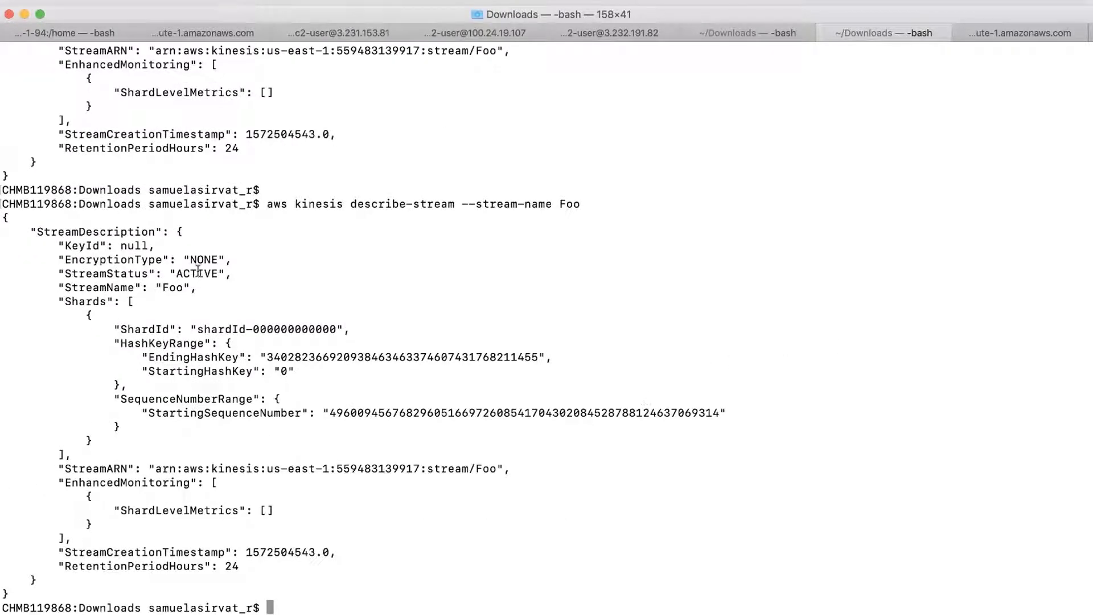
{"action": "double_click", "coordinate": [198, 274]}
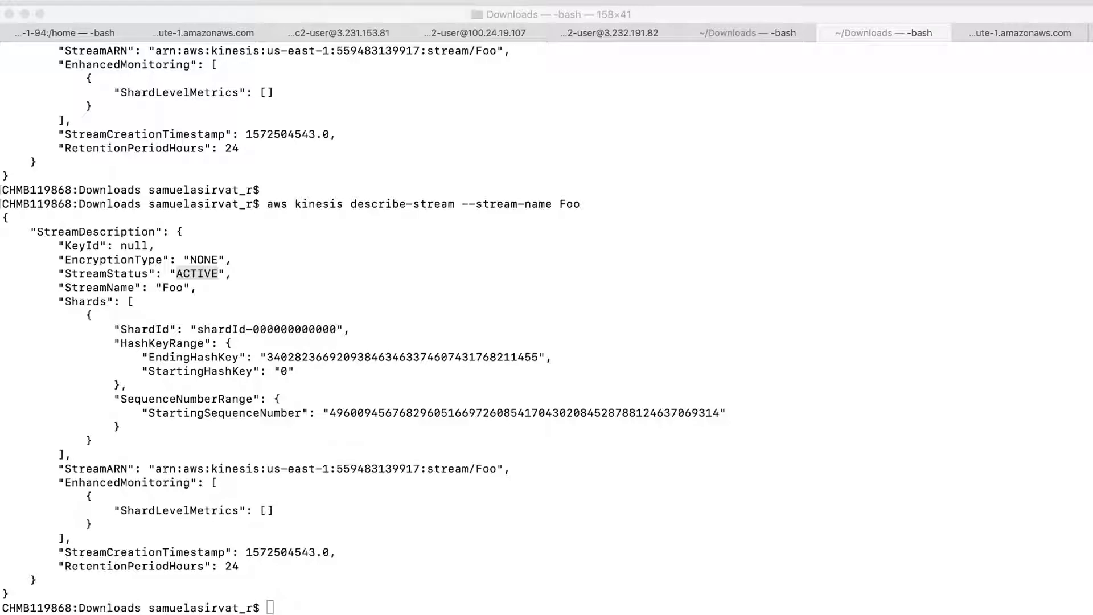
{"action": "mouse_move", "coordinate": [705, 556]}
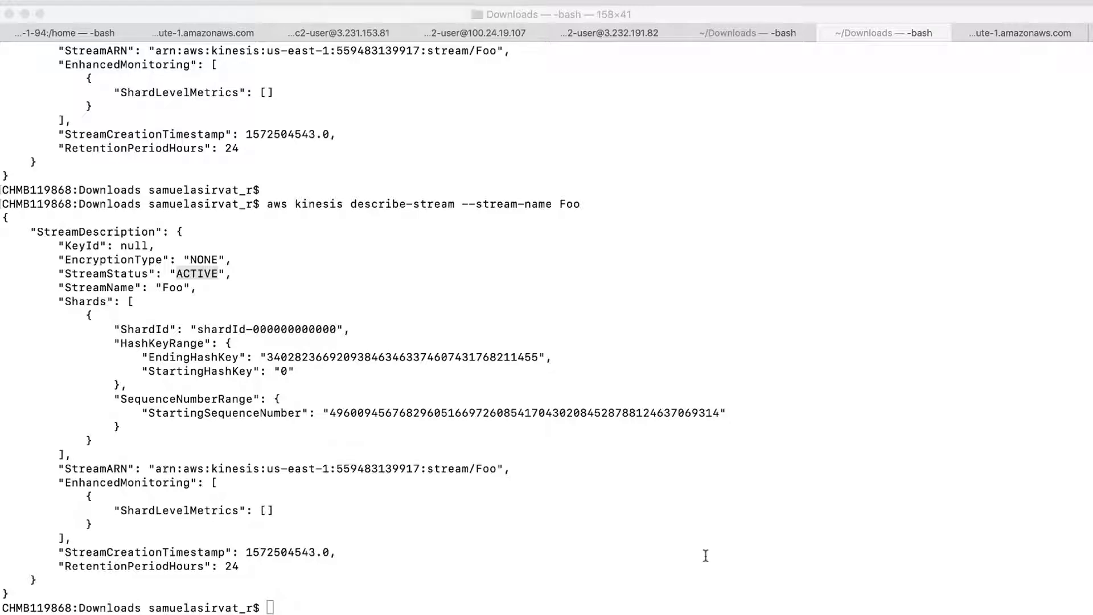
{"action": "type", "text": "aws kinesis list-streams"}
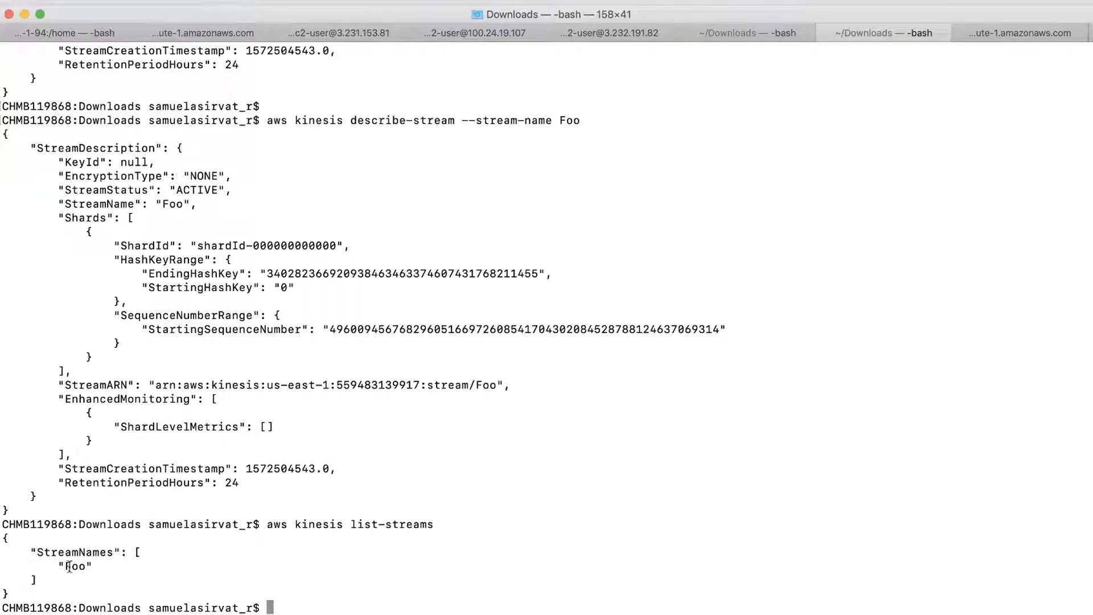
{"action": "double_click", "coordinate": [76, 567]}
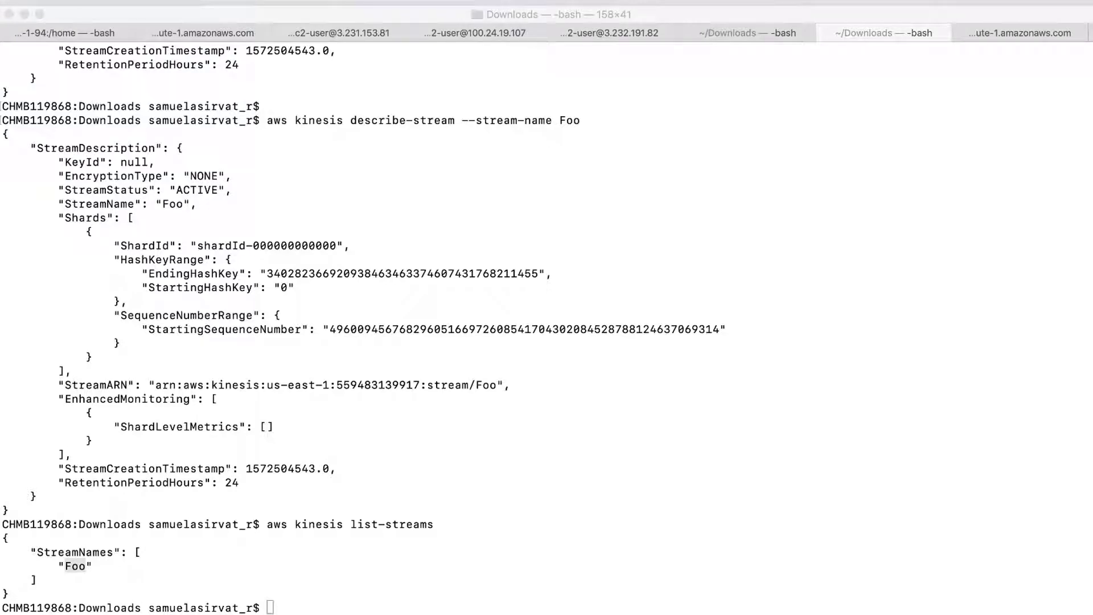
{"action": "mouse_move", "coordinate": [635, 478]}
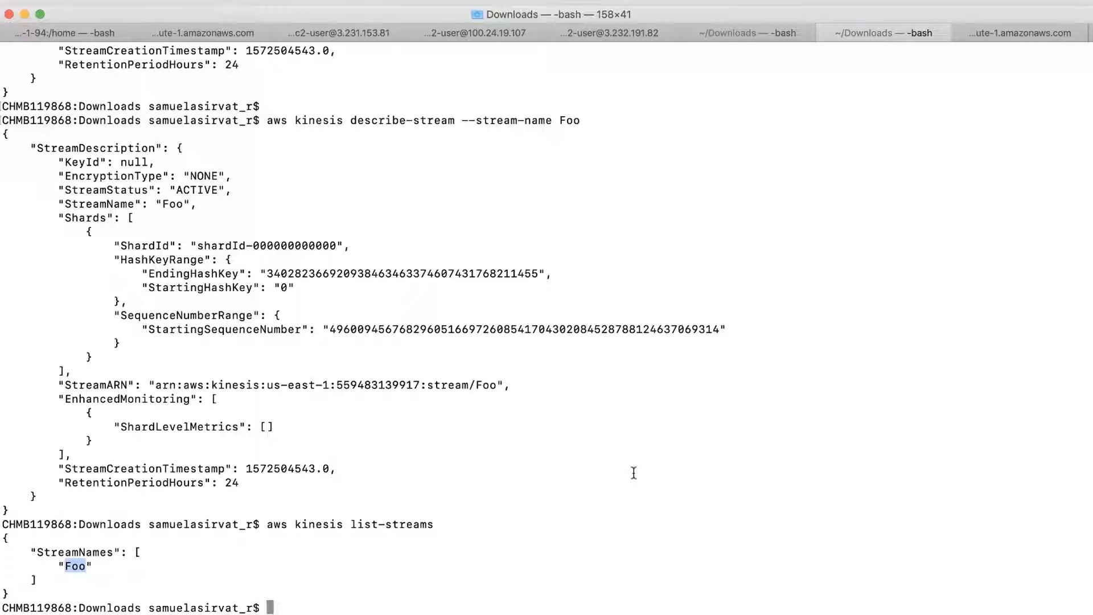
Put record 'testdata' with partition key 123 into Foo, noting sequence number and shard id.
{"action": "type", "text": "aws kinesis put-record --stream-name Foo --partition-key 123 --data testdata"}
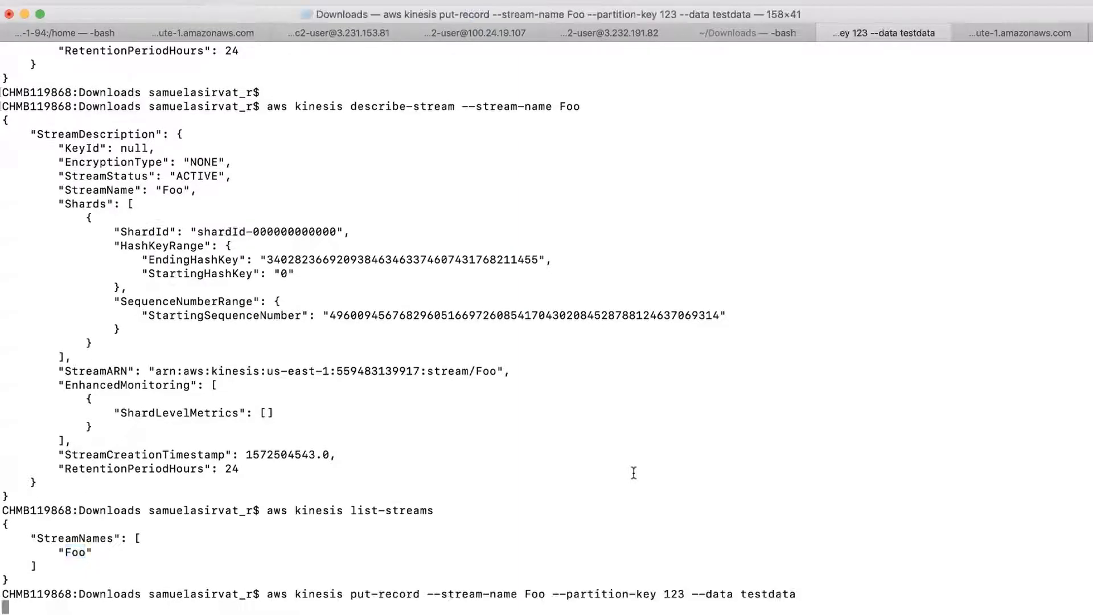
{"action": "key", "text": "enter"}
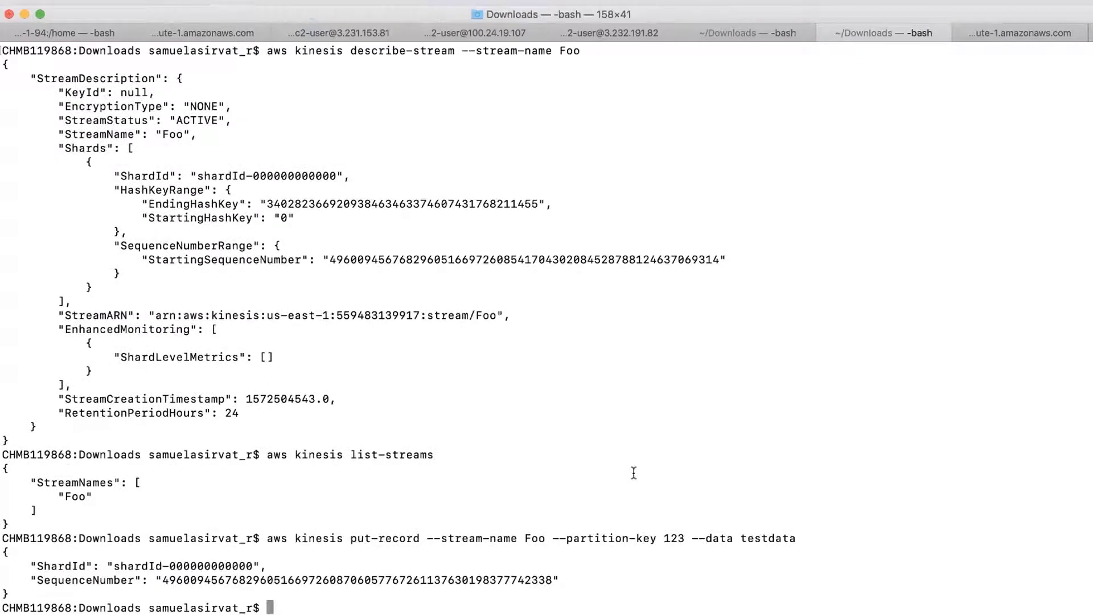
{"action": "mouse_move", "coordinate": [758, 544]}
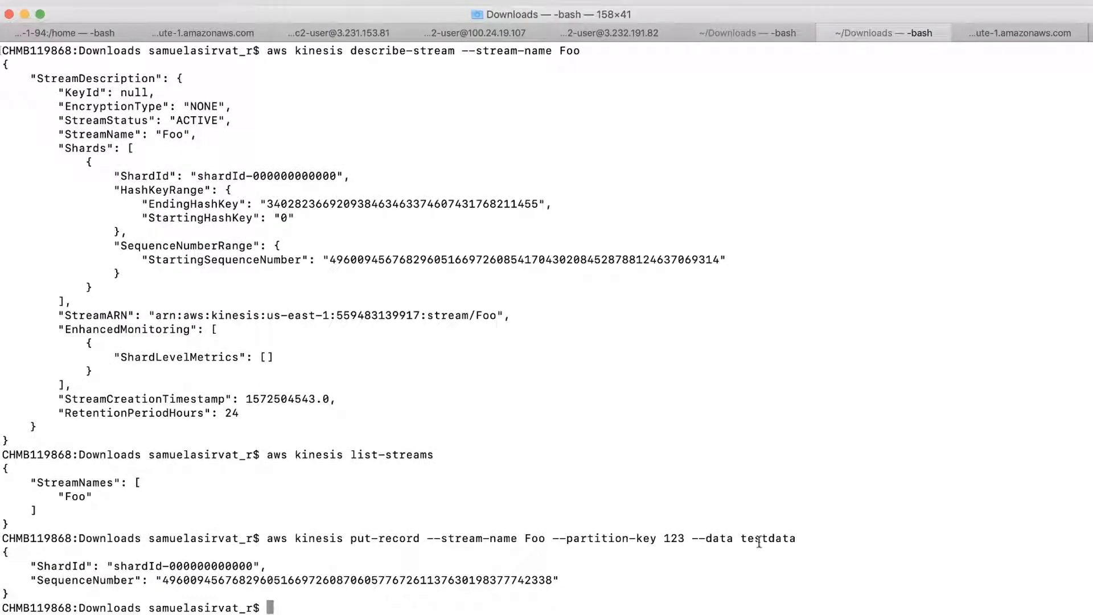
{"action": "double_click", "coordinate": [768, 538]}
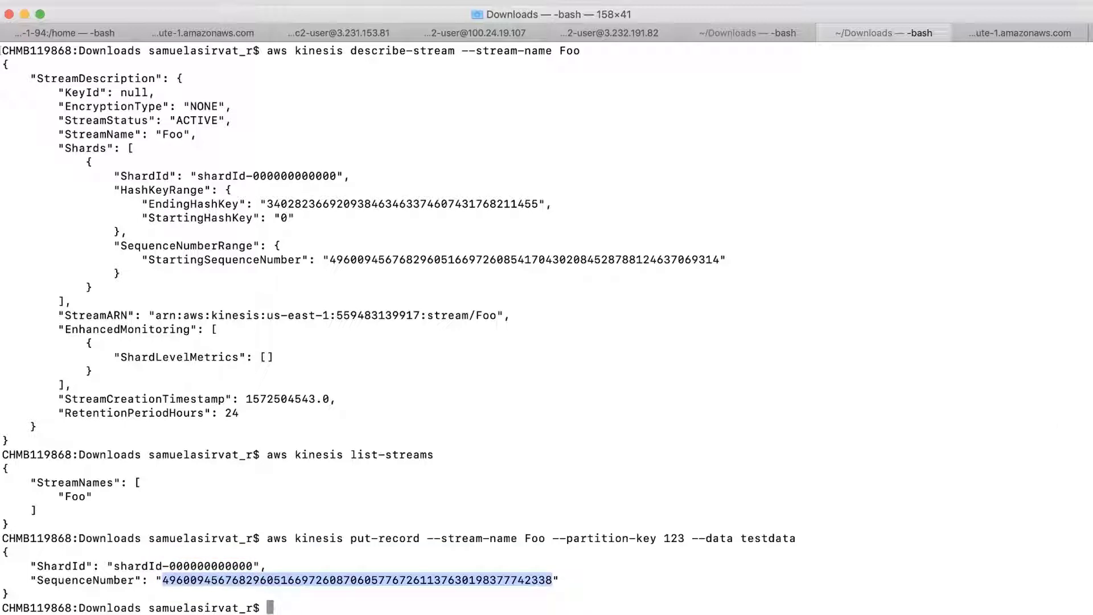
{"action": "key", "text": "enter"}
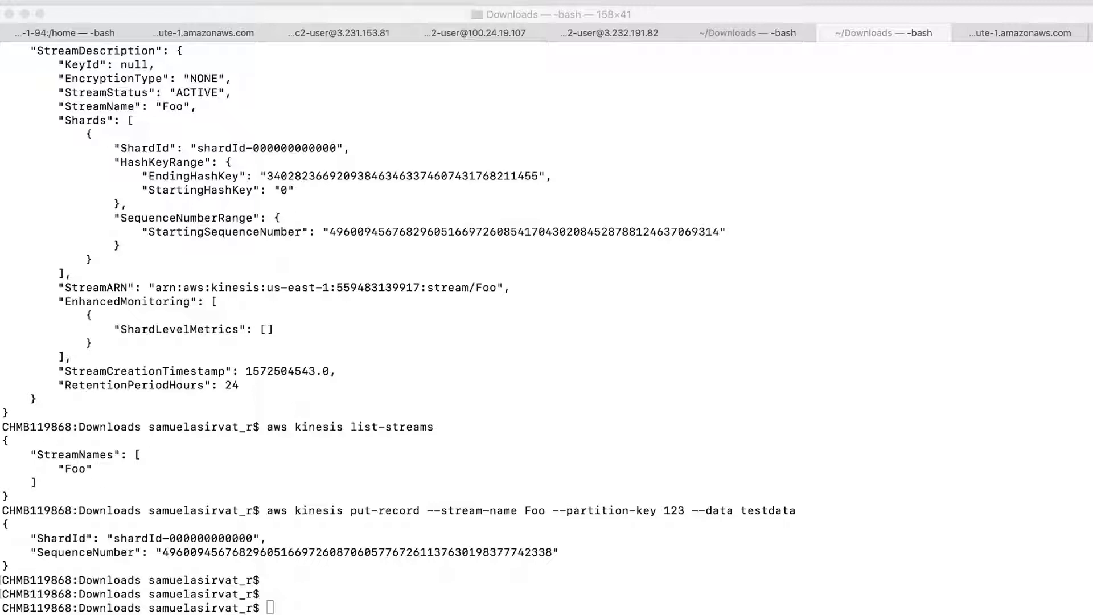
{"action": "double_click", "coordinate": [209, 538]}
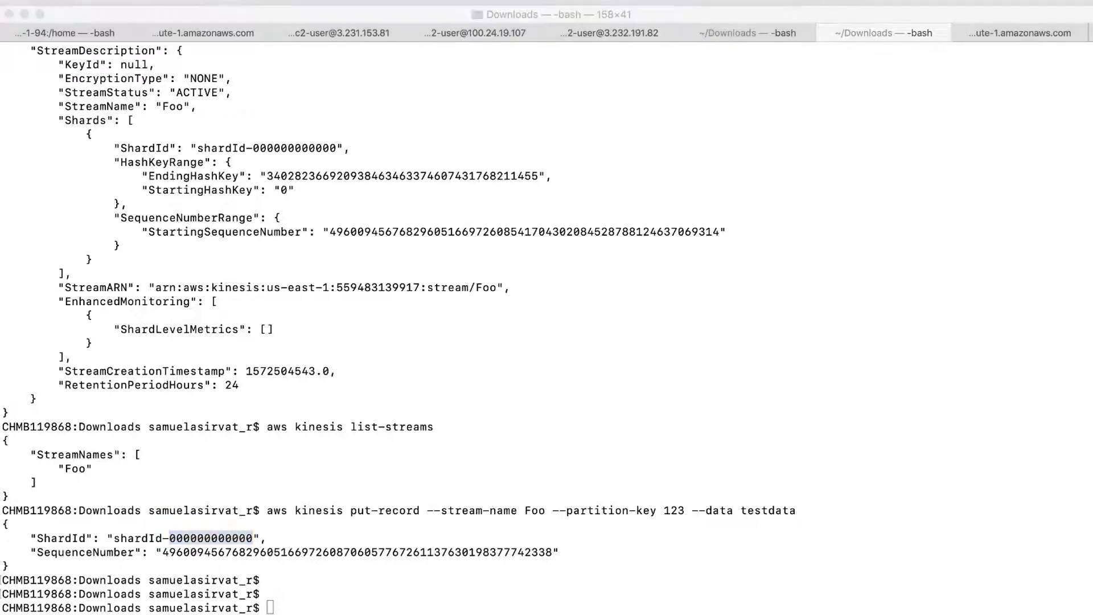
{"action": "type", "text": "aws kinesis get-shard-iterator"}
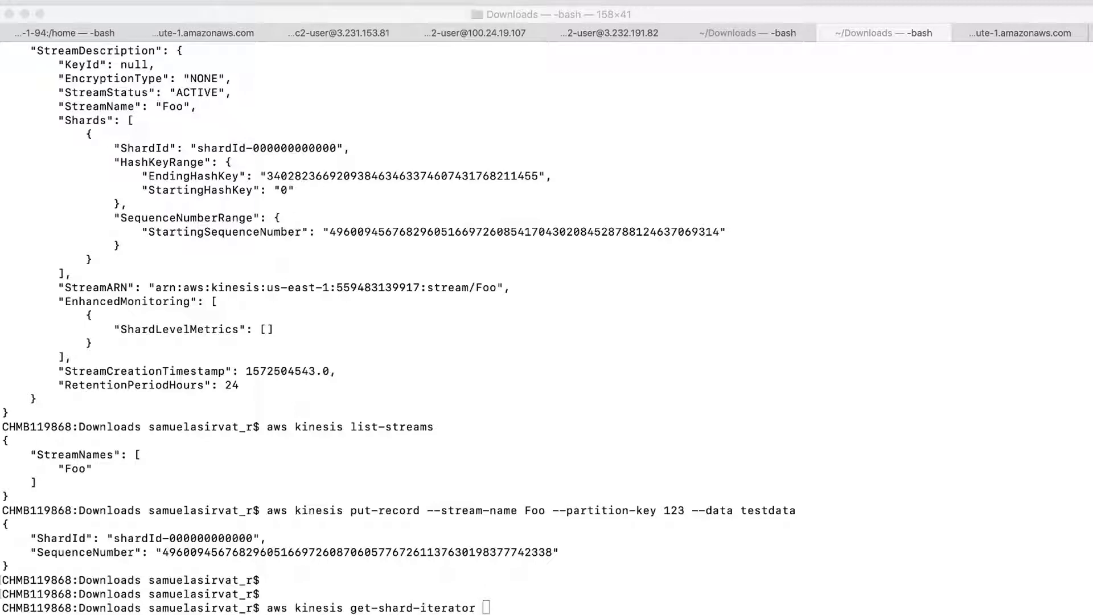
Request a TRIM_HORIZON shard iterator for Foo and select the returned iterator.
{"action": "type", "text": "--shard-iterator-type TRIM_HORIZON --stream-name Foo"}
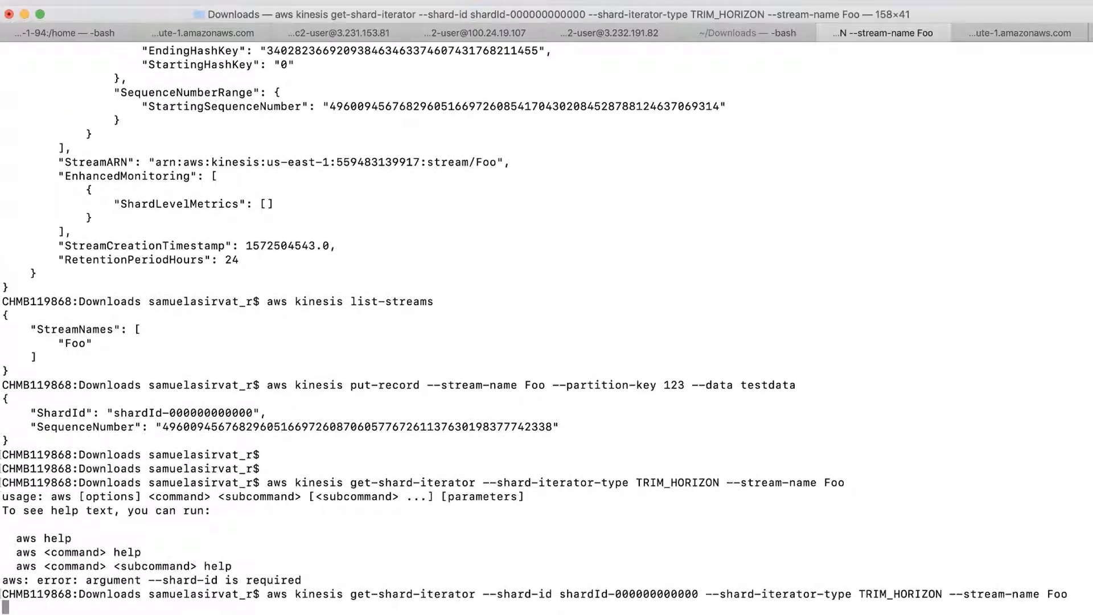
{"action": "key", "text": "enter"}
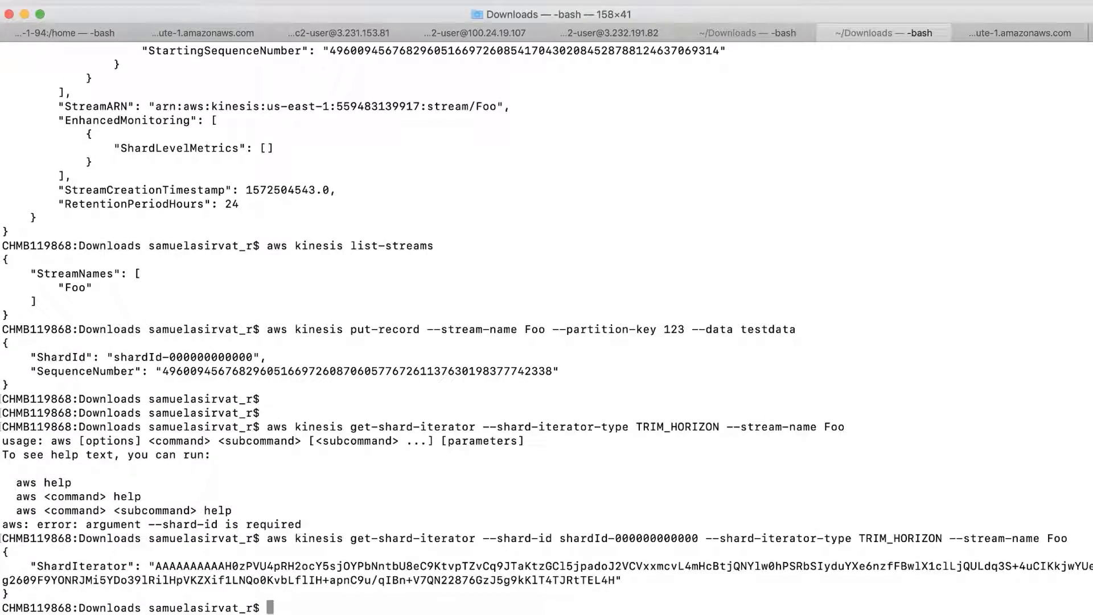
{"action": "double_click", "coordinate": [655, 538]}
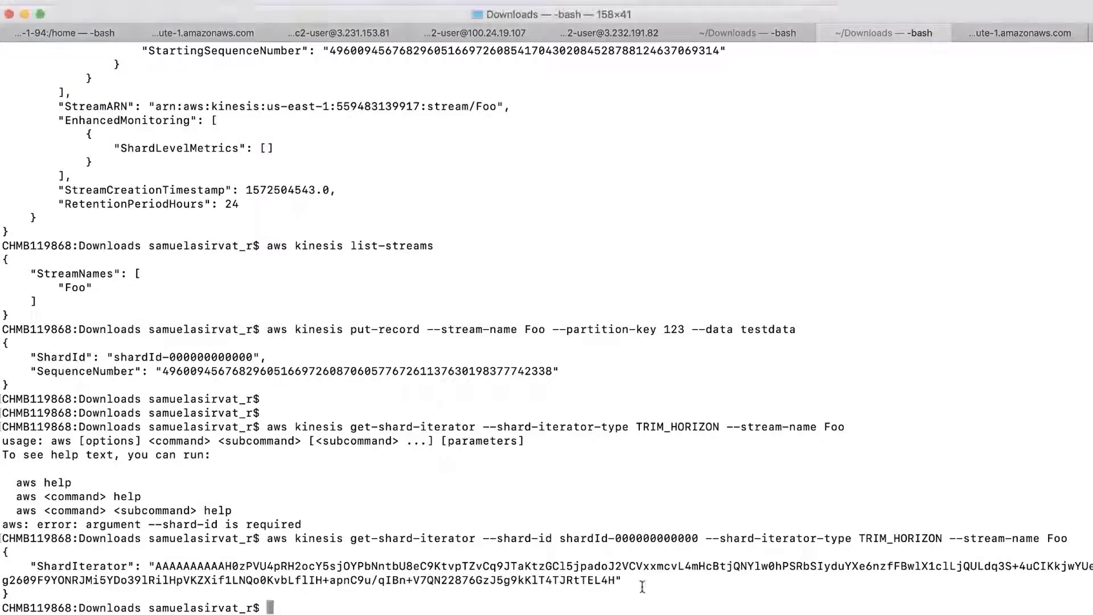
Run 'aws kinesis get-records --shard-iterator' and select the record's encoded data value.
{"action": "type", "text": "aws"}
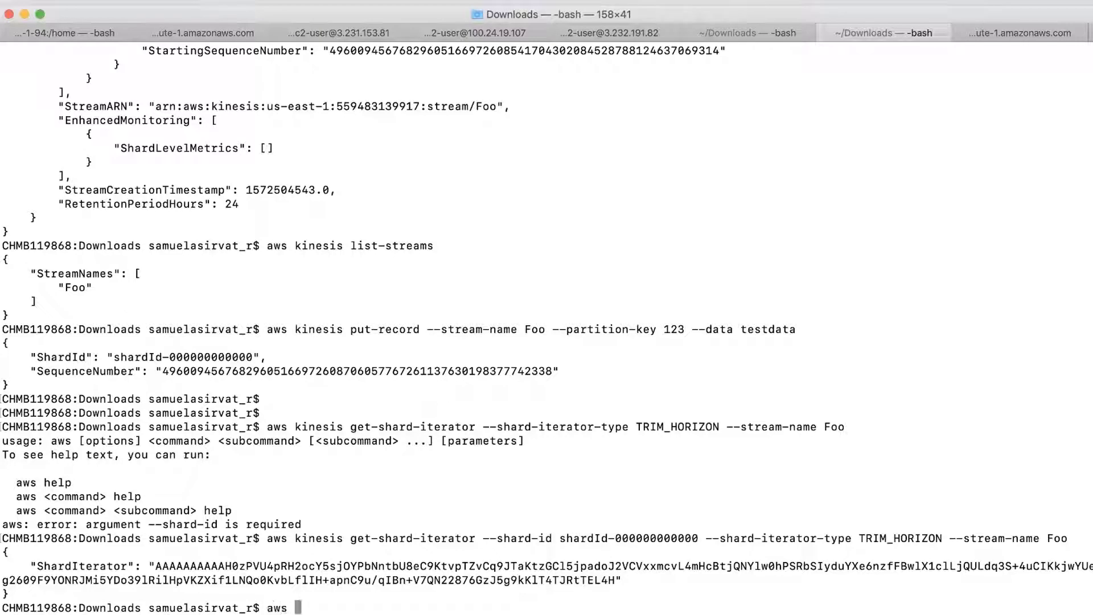
{"action": "type", "text": "kinesis"}
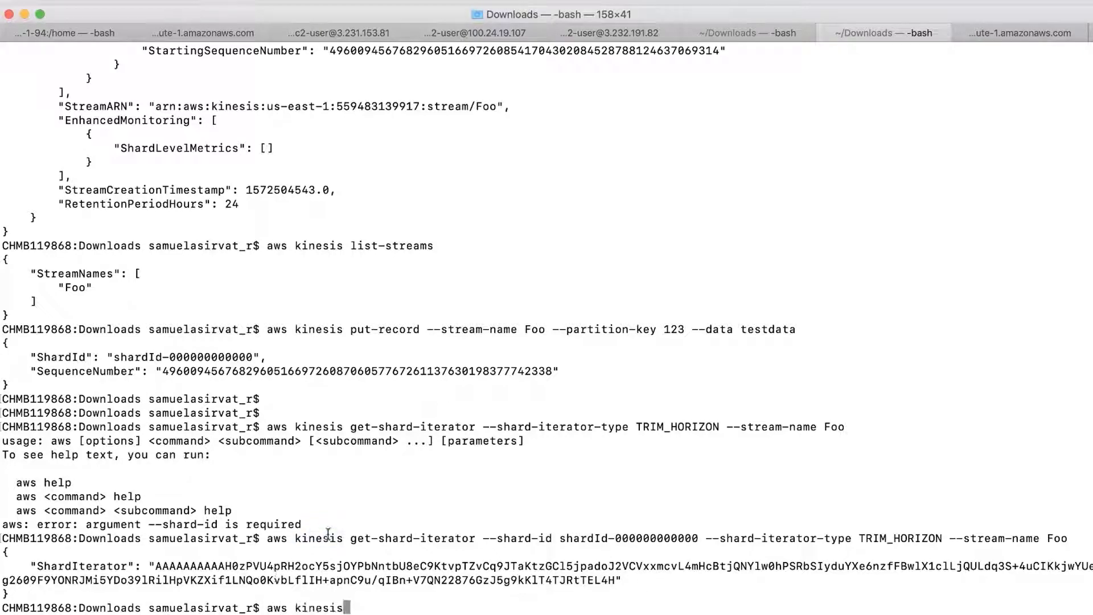
{"action": "type", "text": "get"}
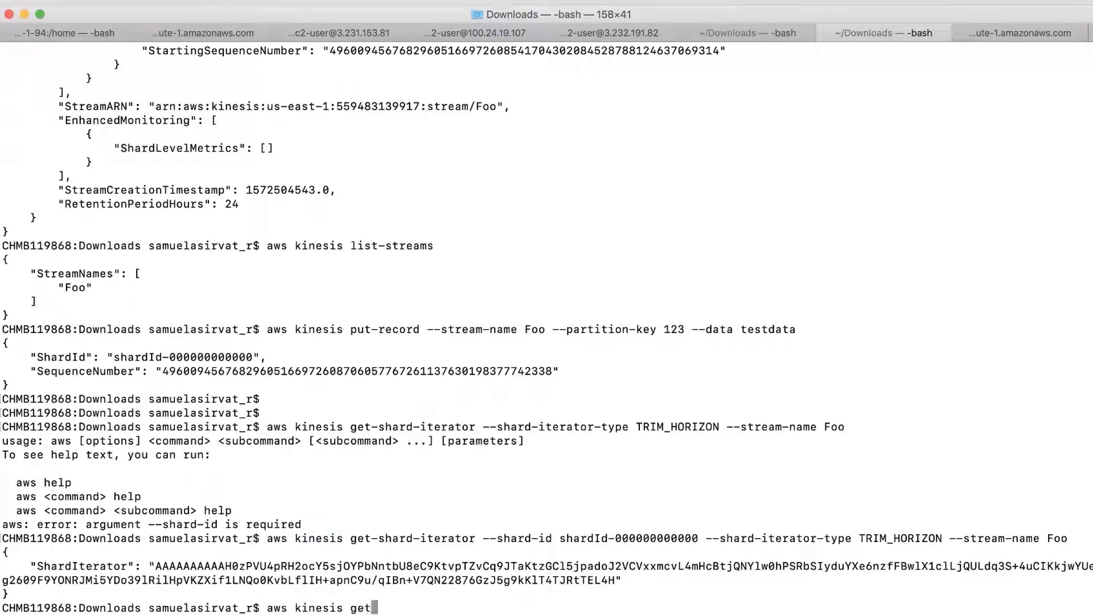
{"action": "type", "text": "-records"}
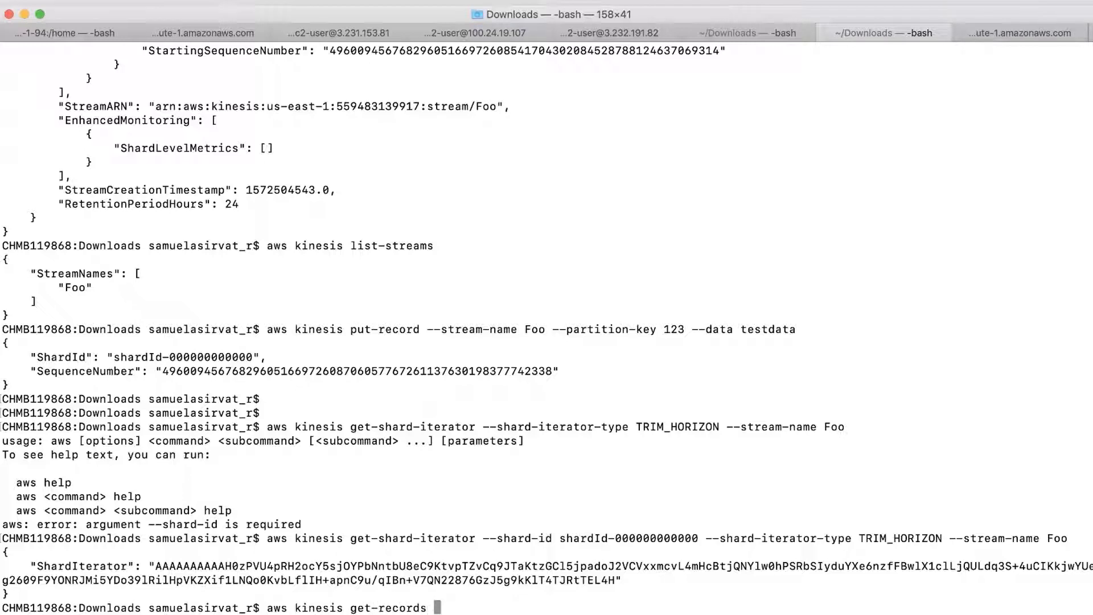
{"action": "type", "text": "shard-iterator"}
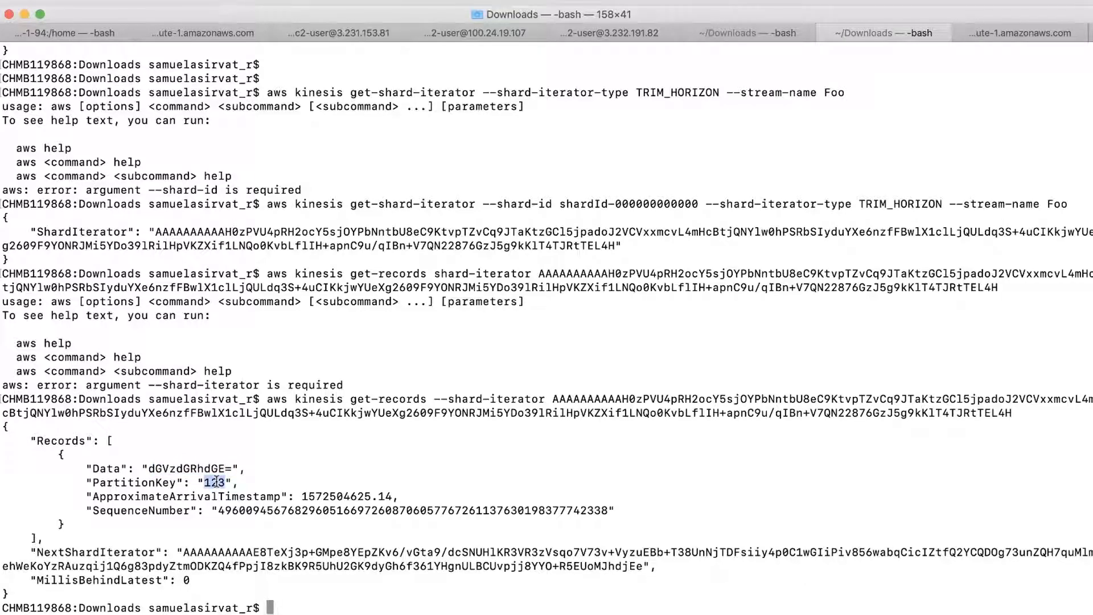
{"action": "double_click", "coordinate": [189, 468]}
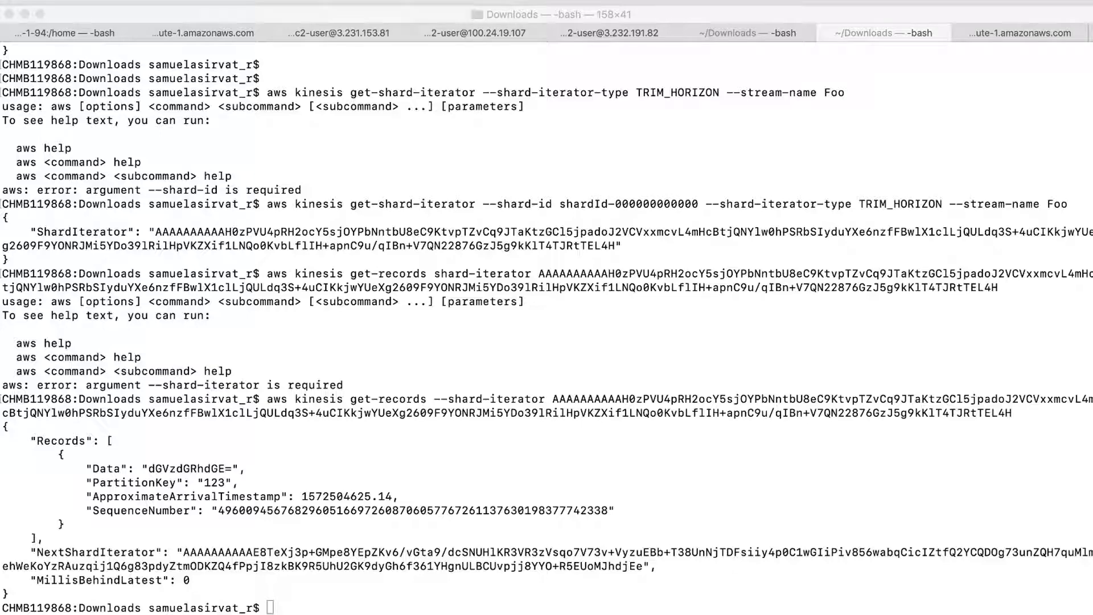
{"action": "mouse_move", "coordinate": [342, 434]}
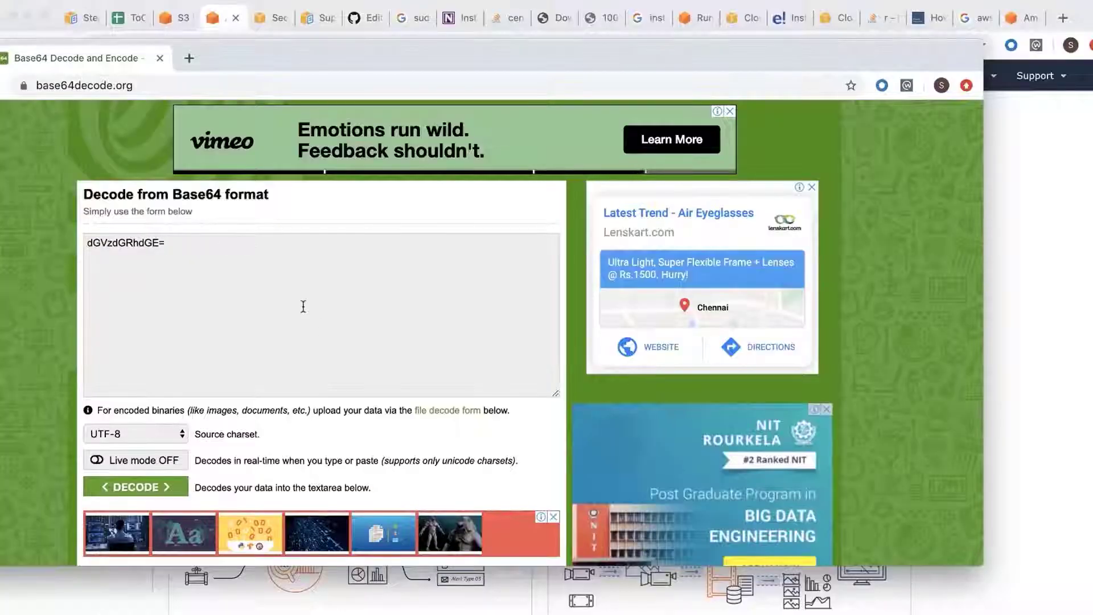
Decode the record data dGVzdGRhdGE= on base64decode.org.
{"action": "scroll", "scroll_direction": "down", "scroll_amount": 3}
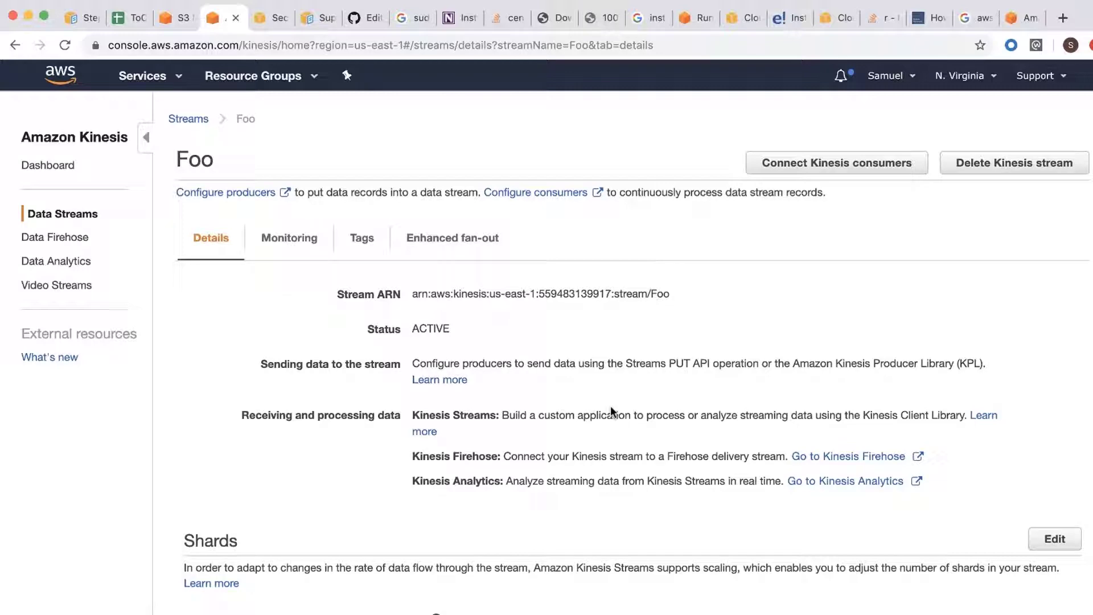
Browse Foo's console page: consumer connection options, Enhanced fan-out, then Tags.
{"action": "scroll", "scroll_direction": "down", "scroll_amount": 3}
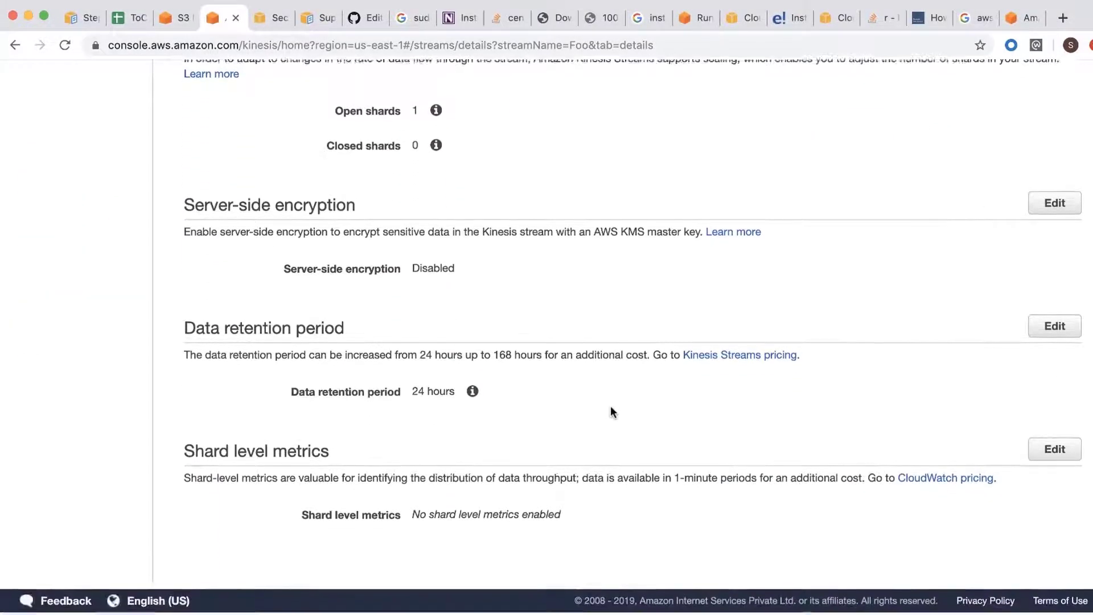
{"action": "left_click", "coordinate": [836, 162]}
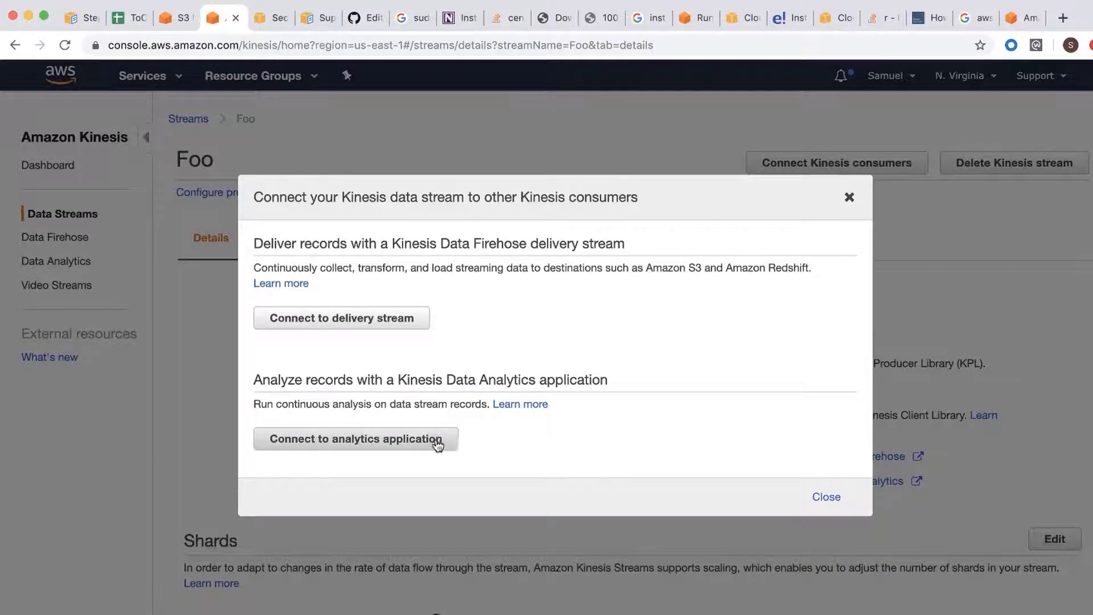
{"action": "mouse_move", "coordinate": [380, 450]}
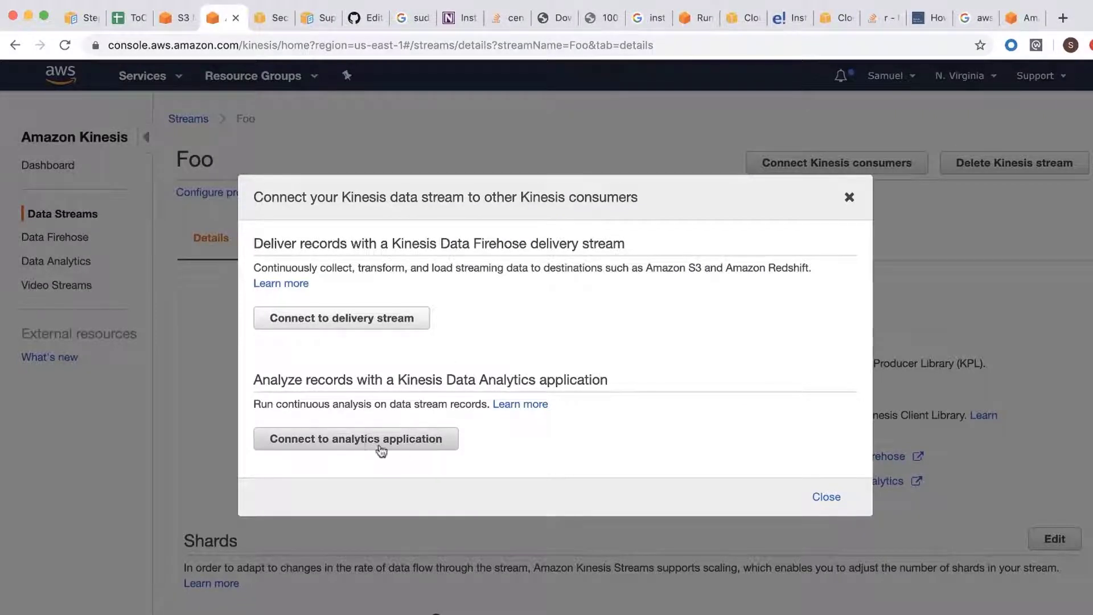
{"action": "left_click", "coordinate": [826, 497]}
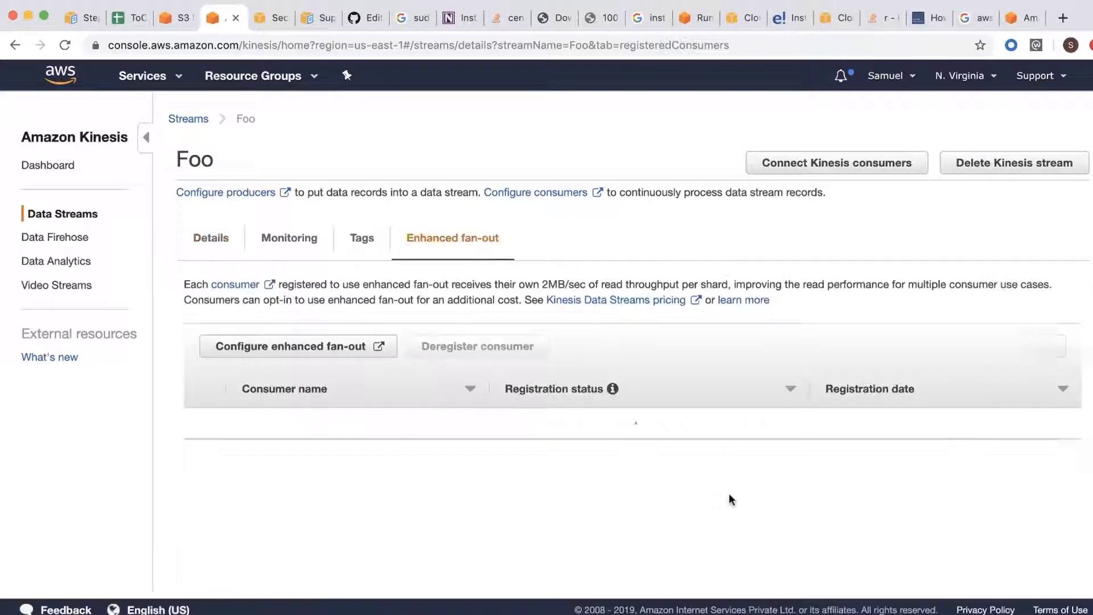
{"action": "left_click", "coordinate": [361, 238]}
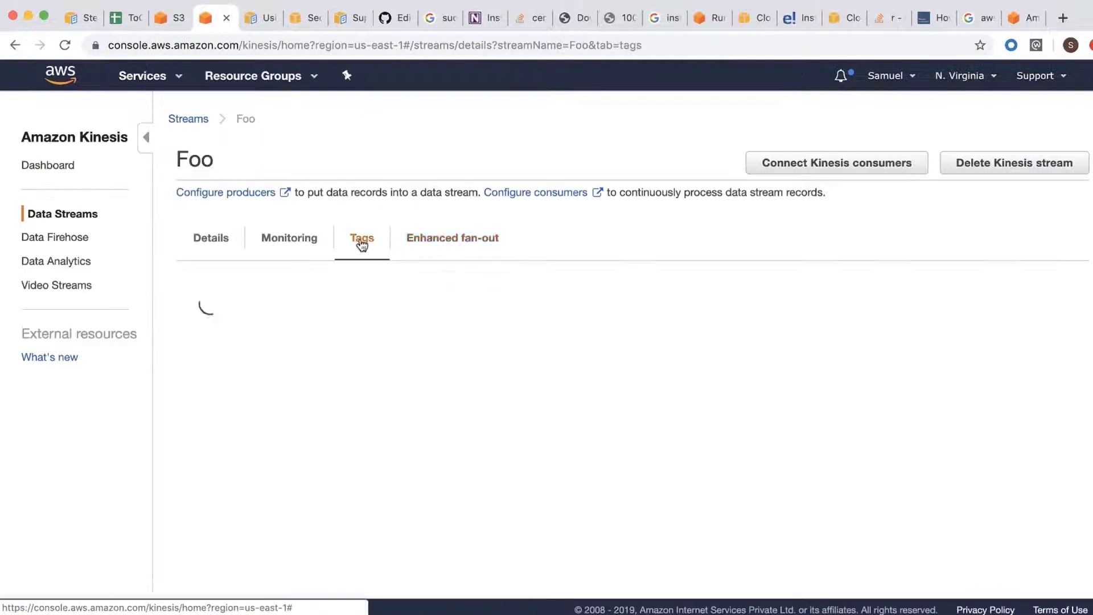
{"action": "left_click", "coordinate": [362, 239]}
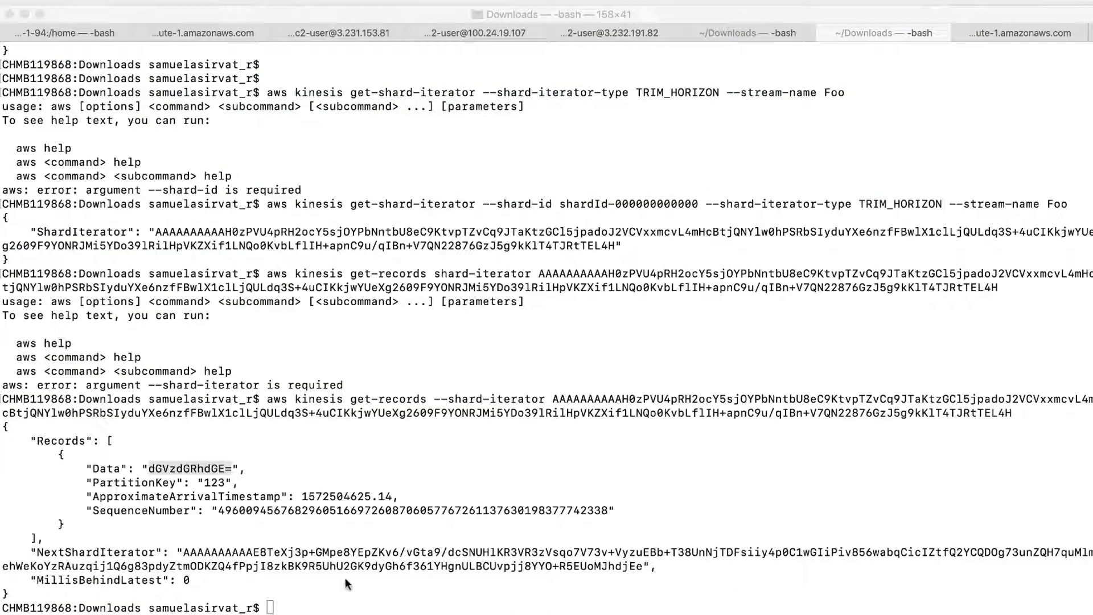
Run delete-stream on Foo and highlight the DELETING status from describe-stream.
{"action": "type", "text": "aws kinesis delete-stream --stream-name Foo"}
{"action": "type", "text": "aws kinesis describe-stream --stream-name Foo"}
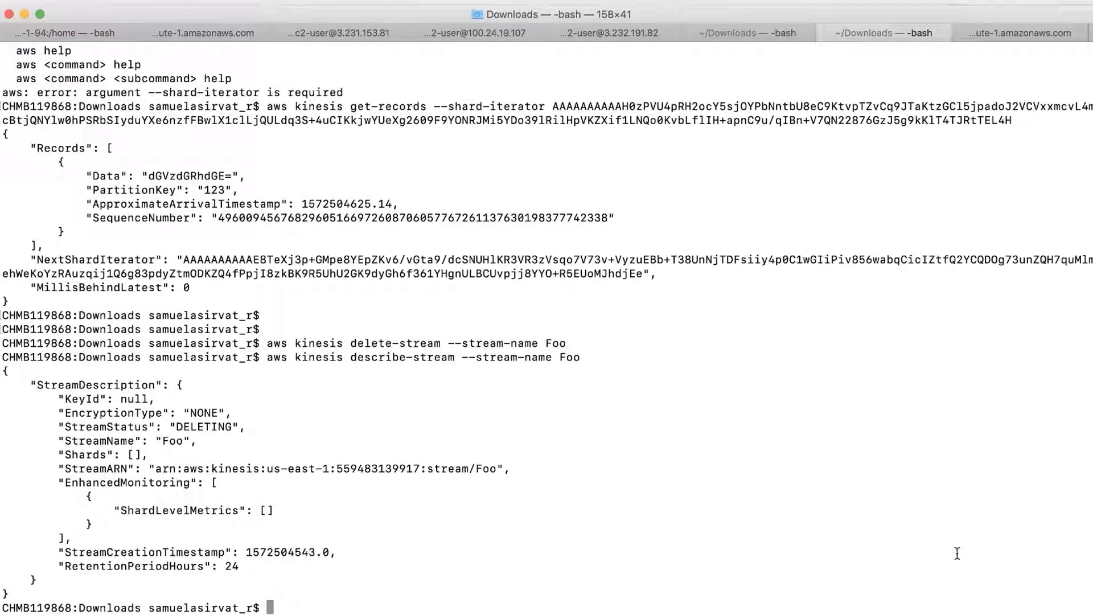
{"action": "double_click", "coordinate": [205, 427]}
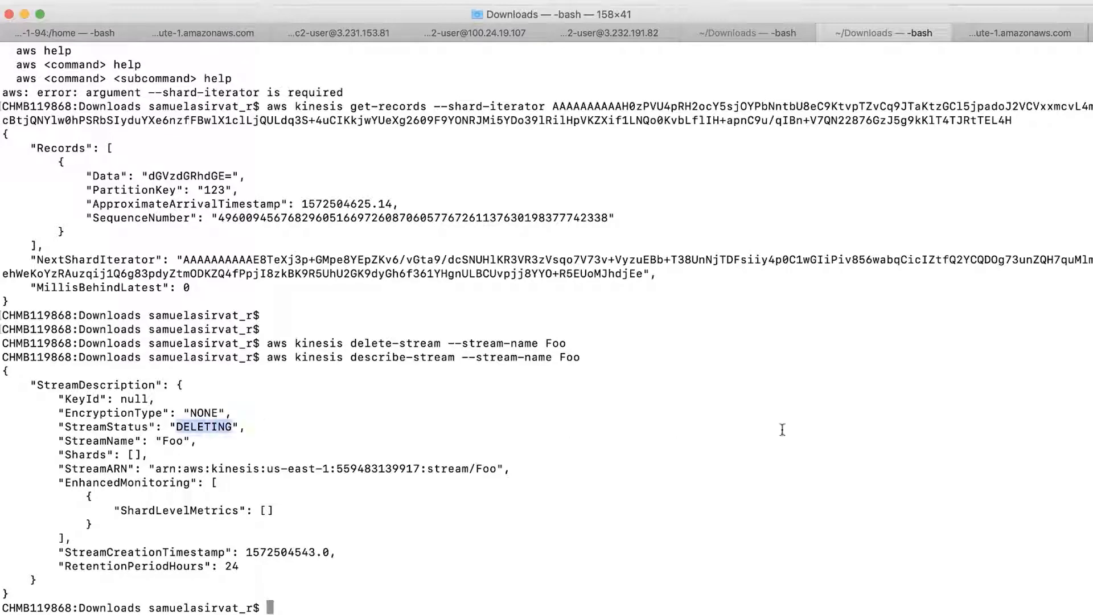